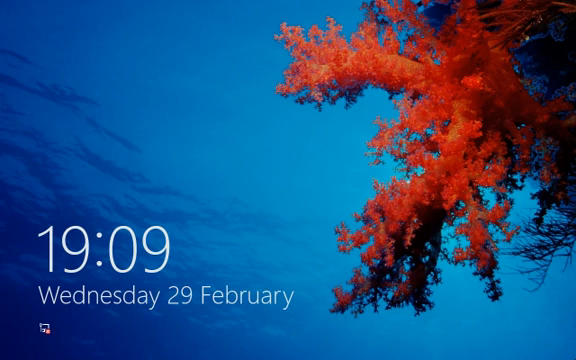
mouse_move(290, 180)
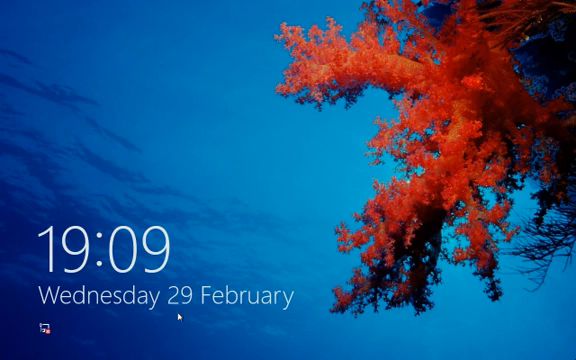
mouse_move(360, 232)
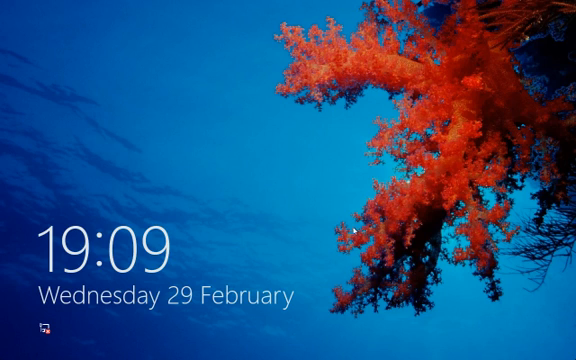
mouse_move(270, 236)
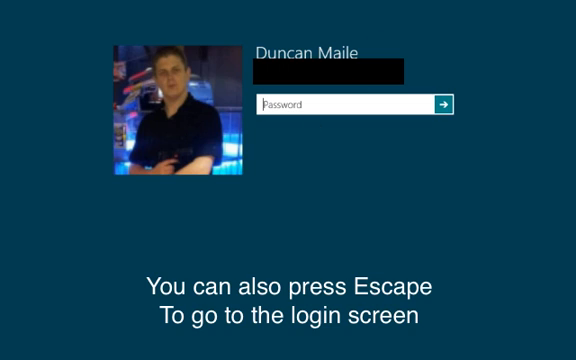
Enter the account password and submit it to land on the Start screen.
key("escape")
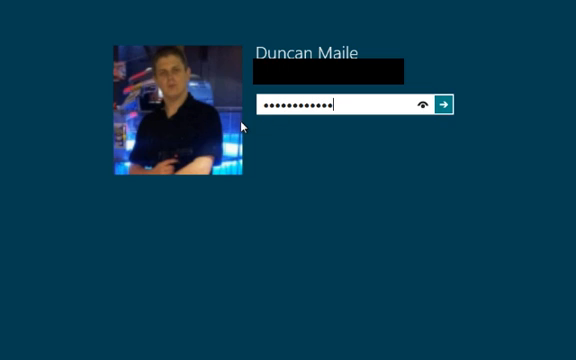
left_click(446, 104)
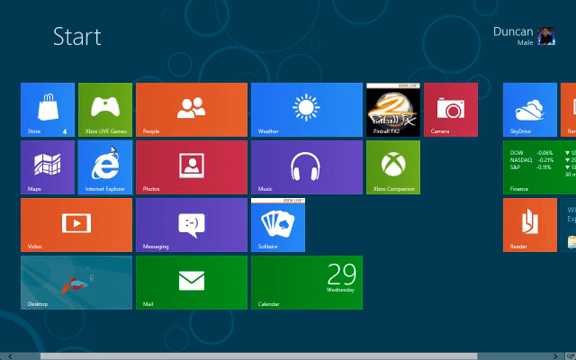
Launch the Store from its Start tile and scroll across the featured apps front page.
left_click(44, 110)
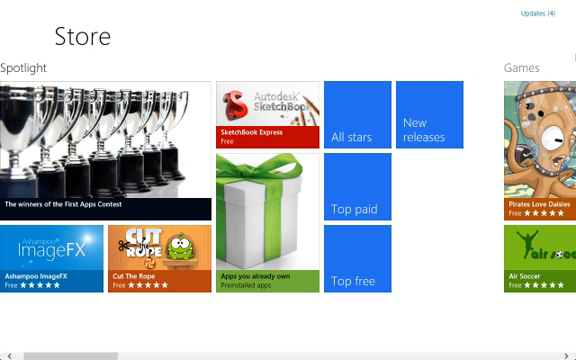
mouse_move(332, 180)
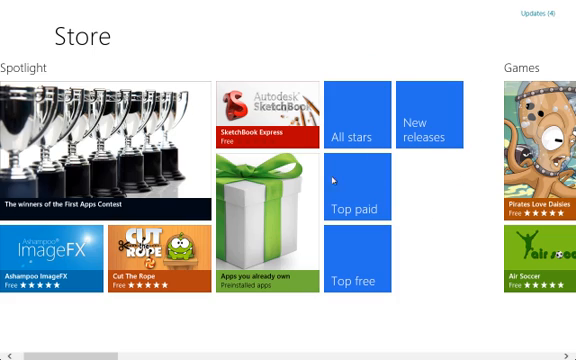
scroll("right", 3)
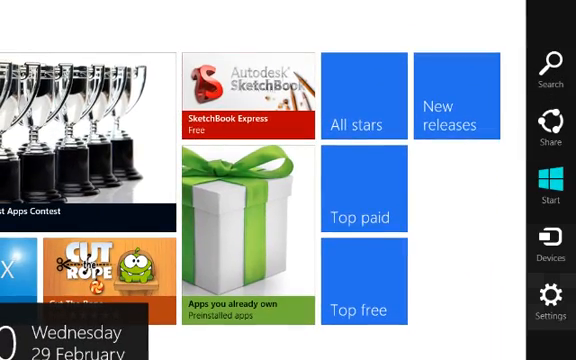
mouse_move(548, 188)
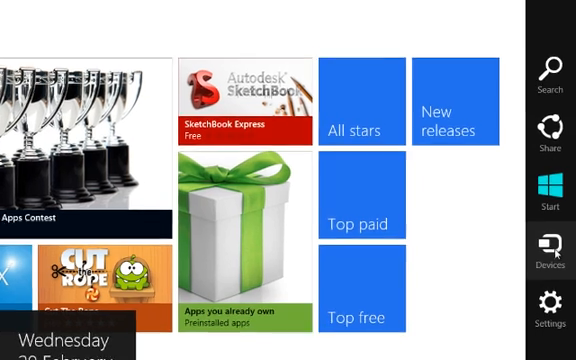
View the connected devices from the charms bar, then switch to the desktop.
left_click(548, 252)
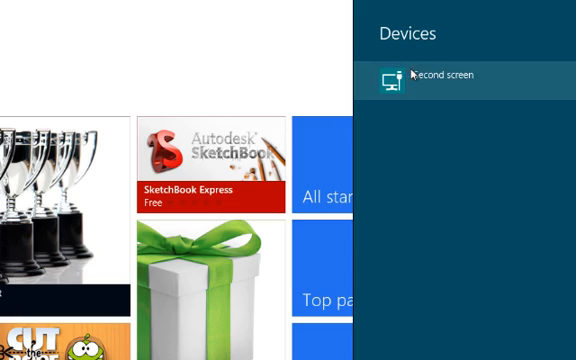
mouse_move(336, 76)
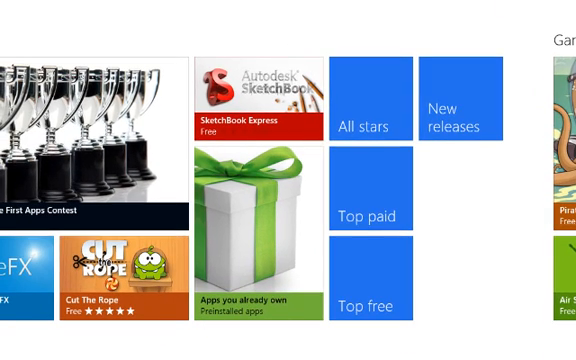
key("Win")
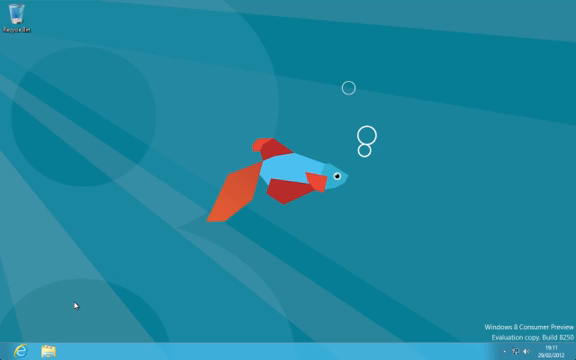
mouse_move(128, 258)
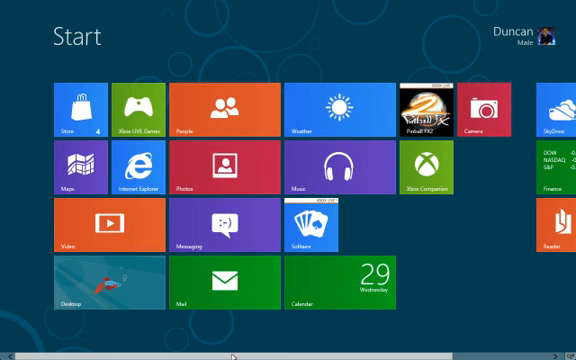
mouse_move(504, 10)
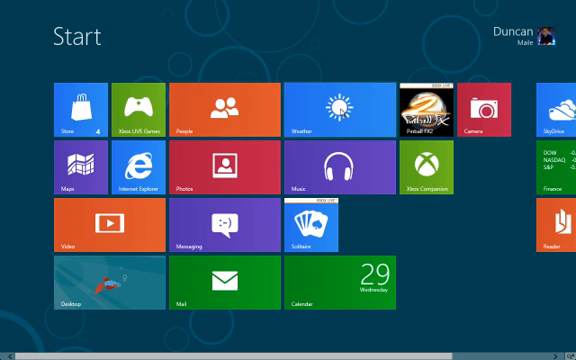
Launch Weather from its tile so it loads the local forecast for its live tile.
left_click(332, 110)
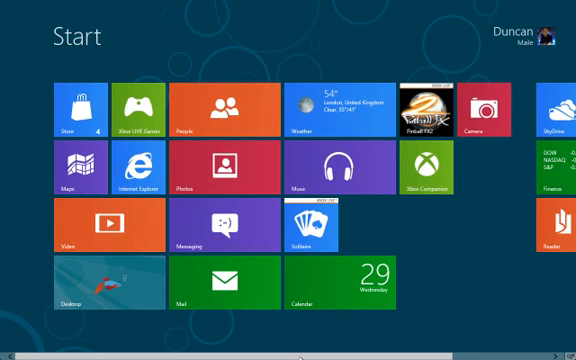
scroll("right", 3)
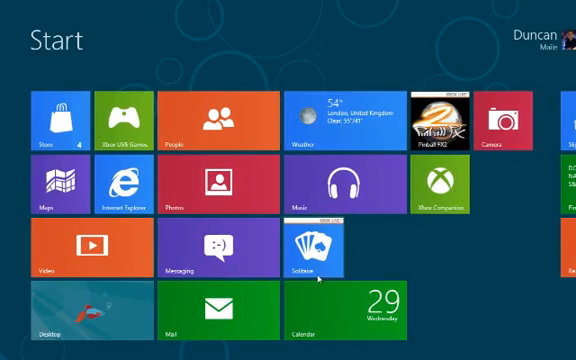
Close the Libraries Explorer window and browse an MSN news article in Internet Explorer.
scroll("right", 3)
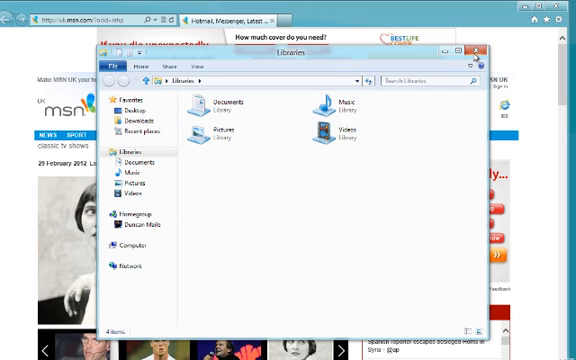
left_click(480, 52)
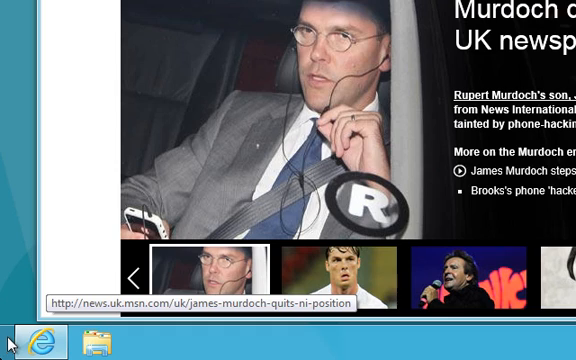
left_click(344, 276)
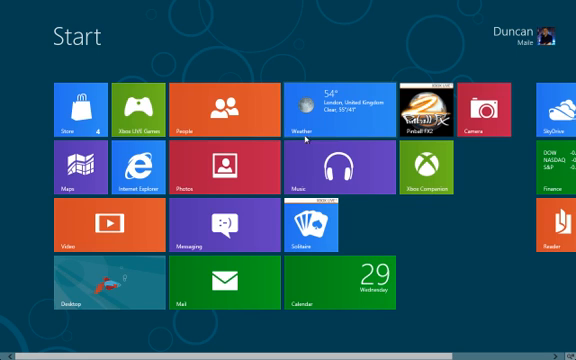
scroll("right", 3)
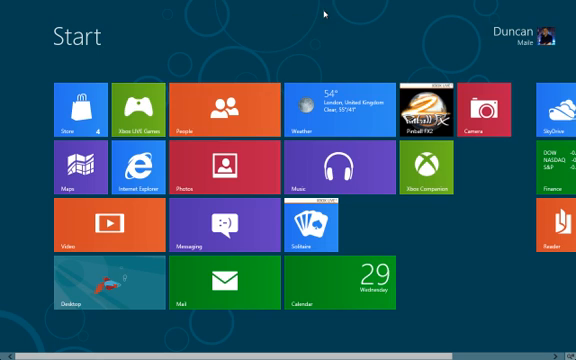
mouse_move(308, 42)
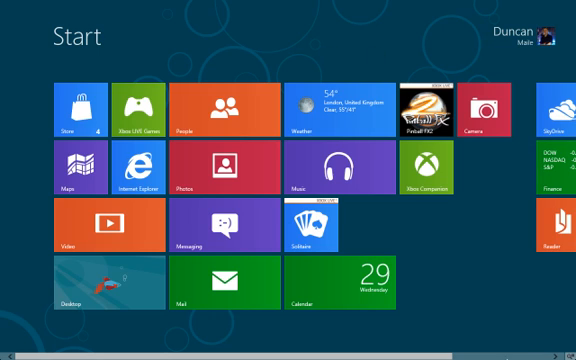
scroll("right", 3)
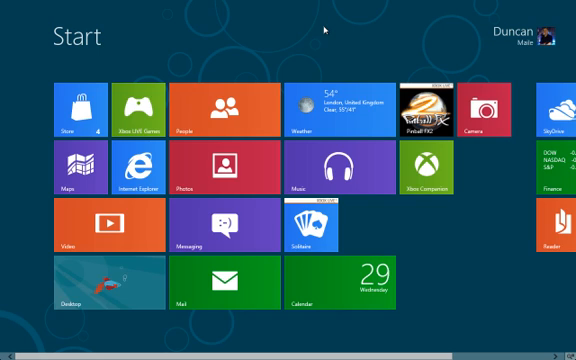
mouse_move(338, 32)
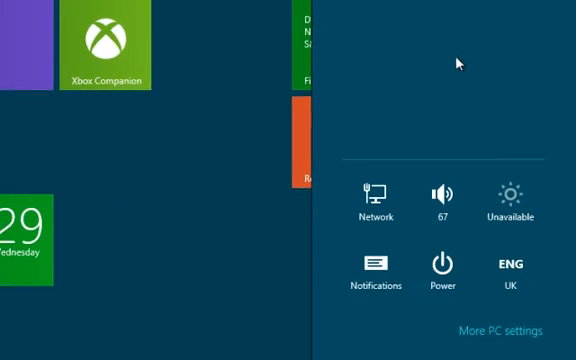
Go from the quick settings panel to More PC settings.
left_click(372, 192)
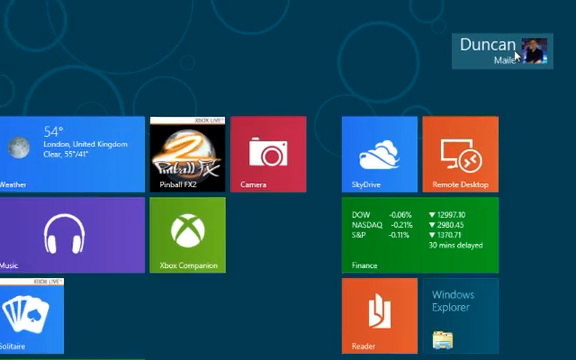
Bring up the account menu from the user name tile at the top right.
left_click(496, 48)
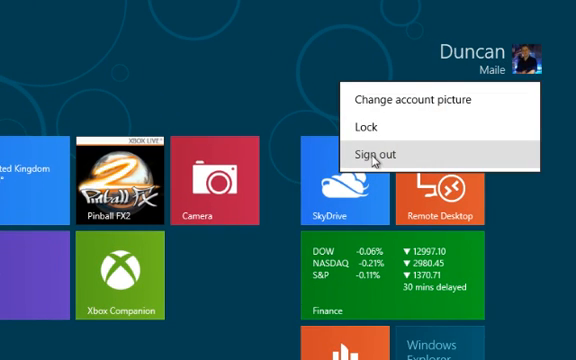
mouse_move(52, 72)
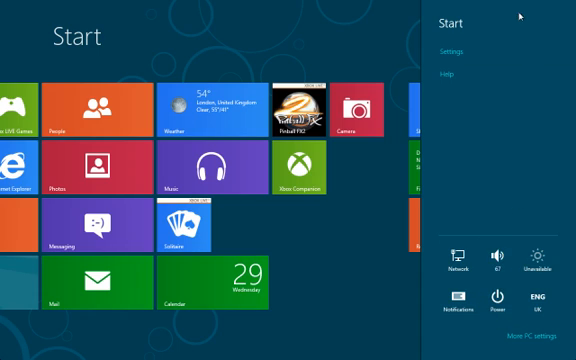
Dismiss the settings pane and scroll back across the Start screen.
left_click(452, 52)
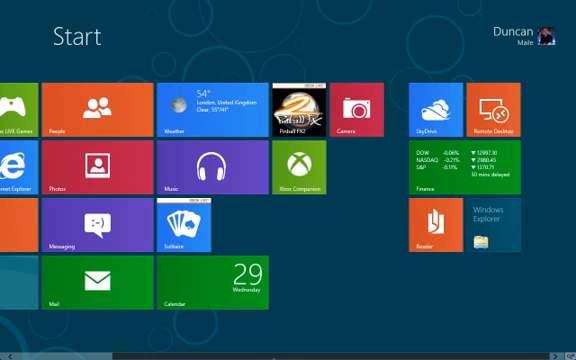
scroll("left", 3)
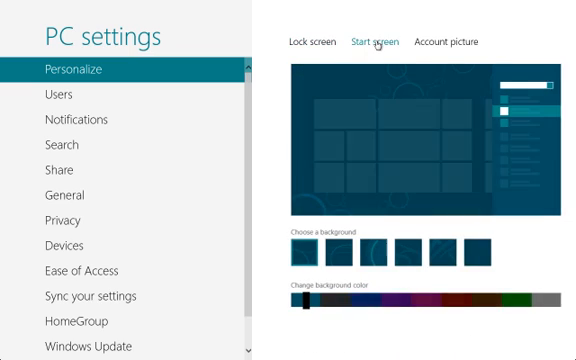
Review the Account picture and Lock screen personalization pages, then show the Users section.
left_click(442, 40)
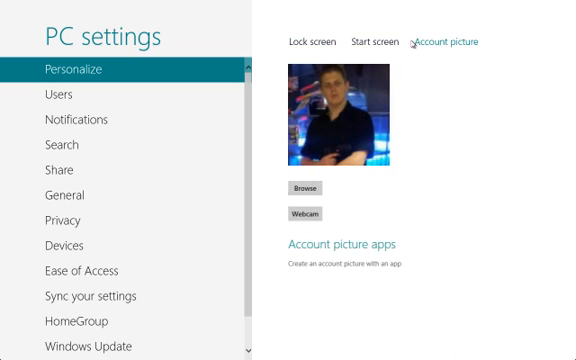
left_click(308, 40)
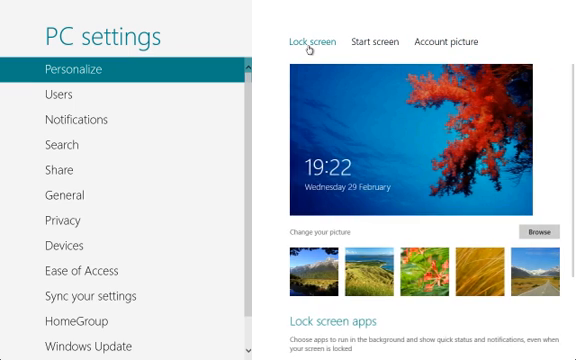
left_click(52, 94)
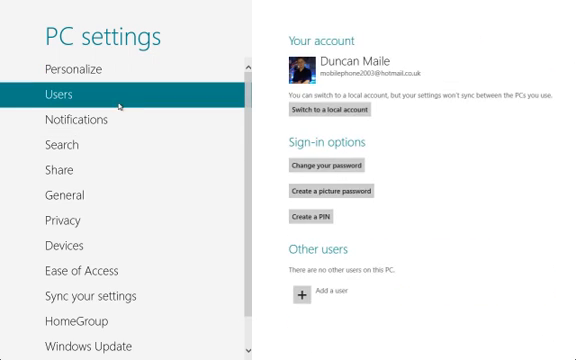
Show the Notifications page, then the Share page with its sharing options.
left_click(72, 120)
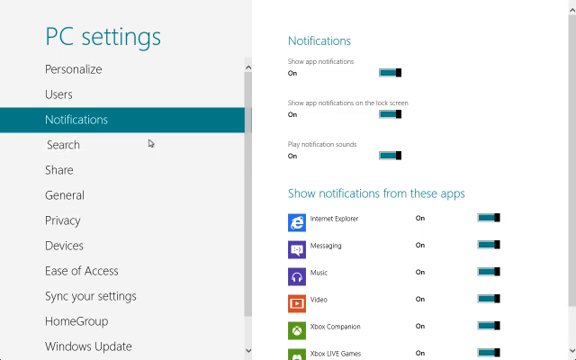
left_click(62, 144)
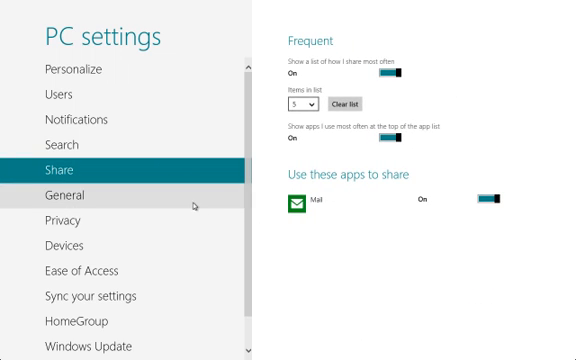
Show the General page scrolled down to Refresh, Reset and Advanced startup.
left_click(60, 196)
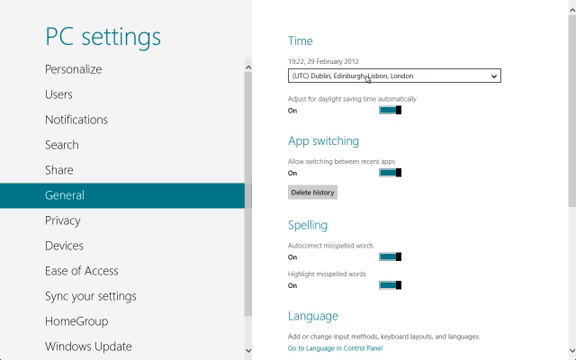
scroll("down", 3)
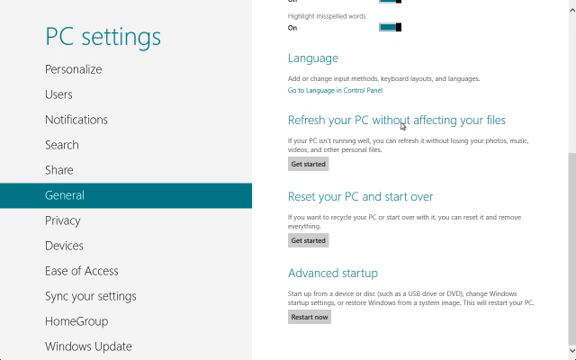
mouse_move(348, 152)
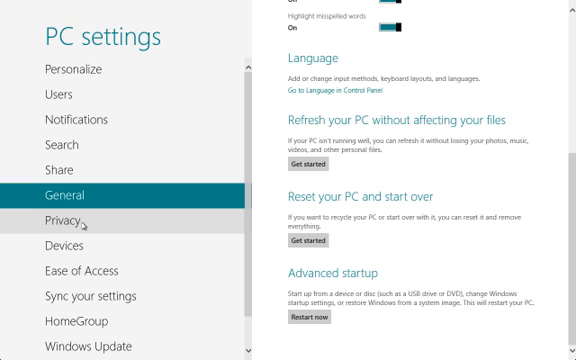
View the Privacy and Devices pages, then show the Ease of Access options.
left_click(64, 216)
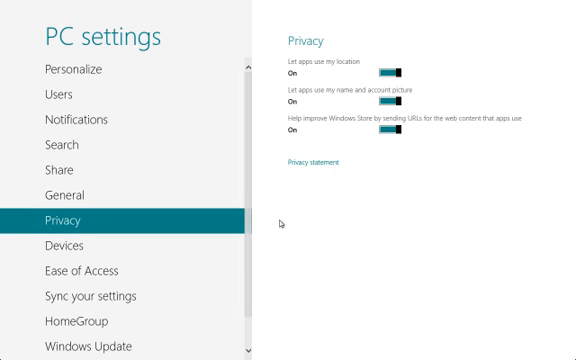
left_click(62, 244)
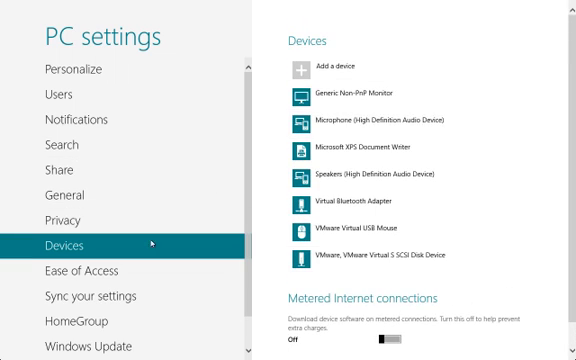
left_click(80, 268)
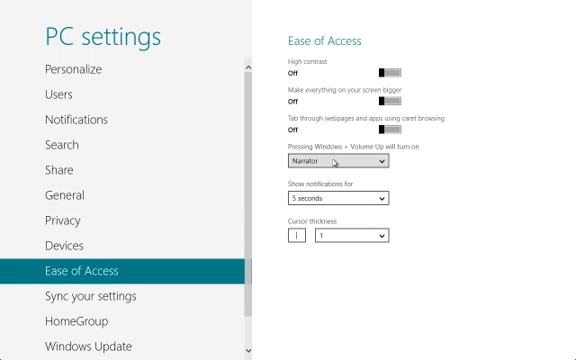
scroll("down", 3)
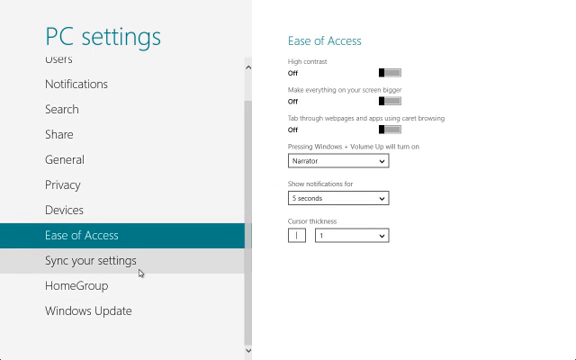
Review the Sync your settings options and the HomeGroup library sharing page.
left_click(102, 260)
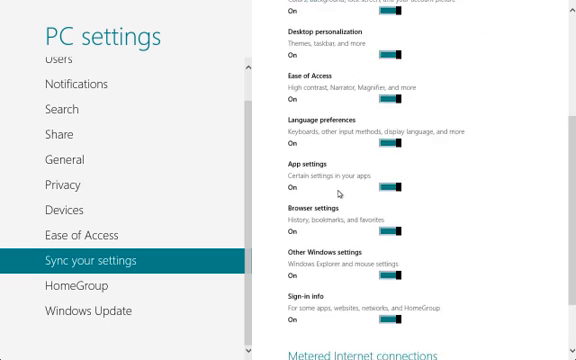
scroll("down", 3)
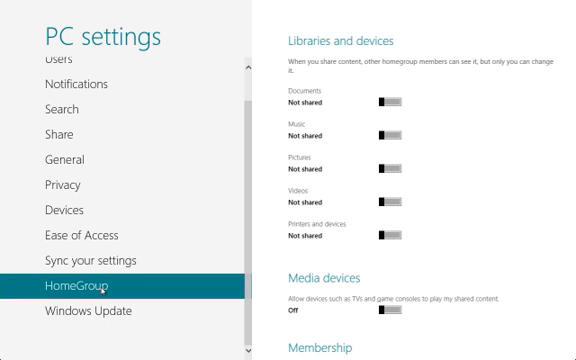
mouse_move(358, 136)
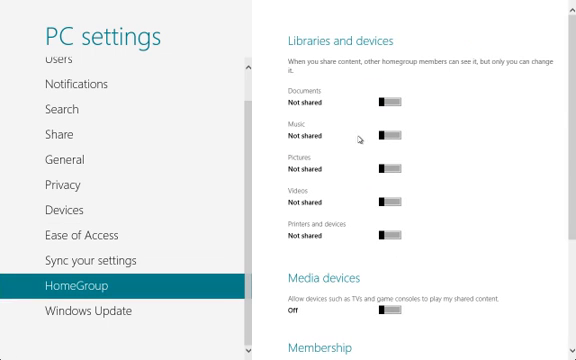
mouse_move(348, 104)
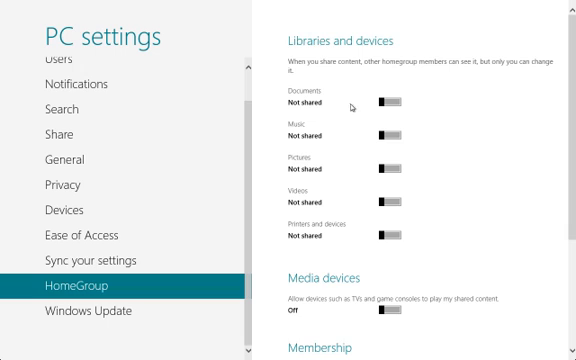
scroll("down", 3)
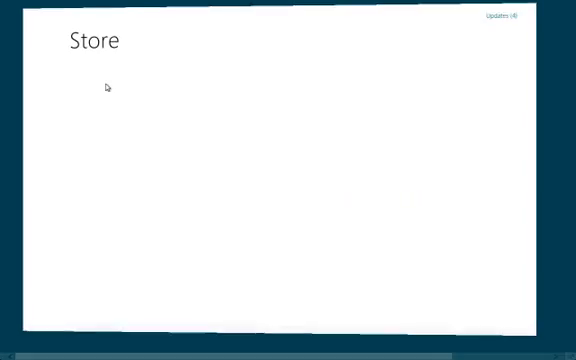
Show the App updates list with the four updates for Maps, Weather, Finance and Solitaire.
left_click(508, 14)
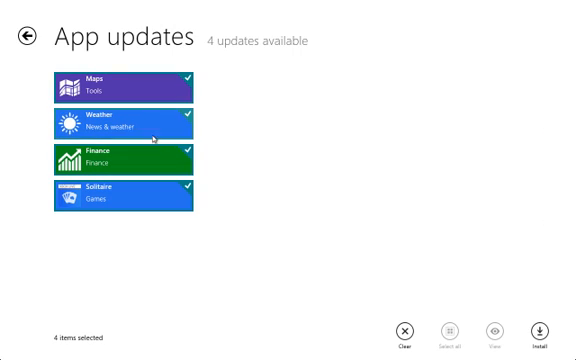